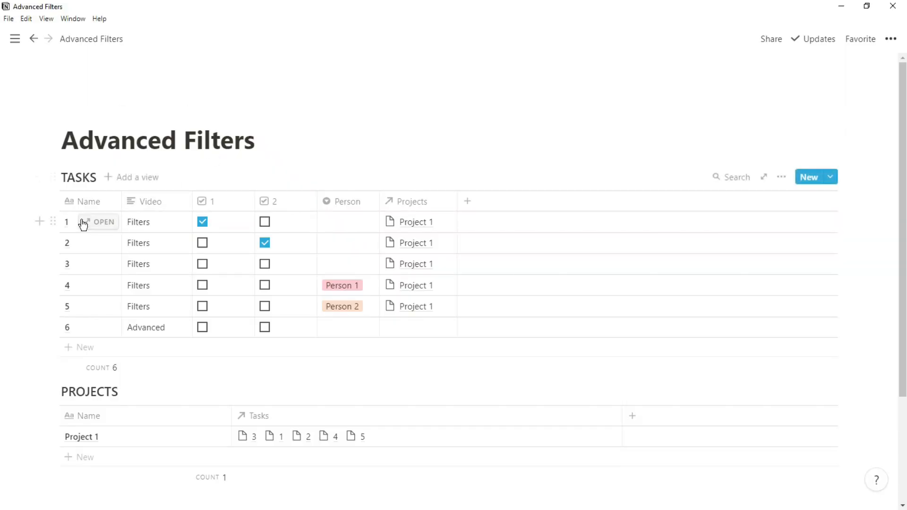
pyautogui.moveTo(170, 200)
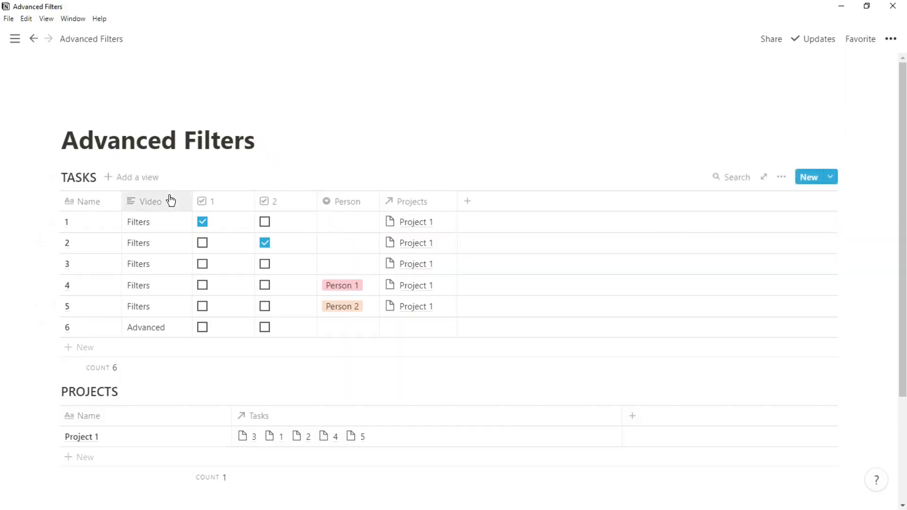
pyautogui.moveTo(282, 206)
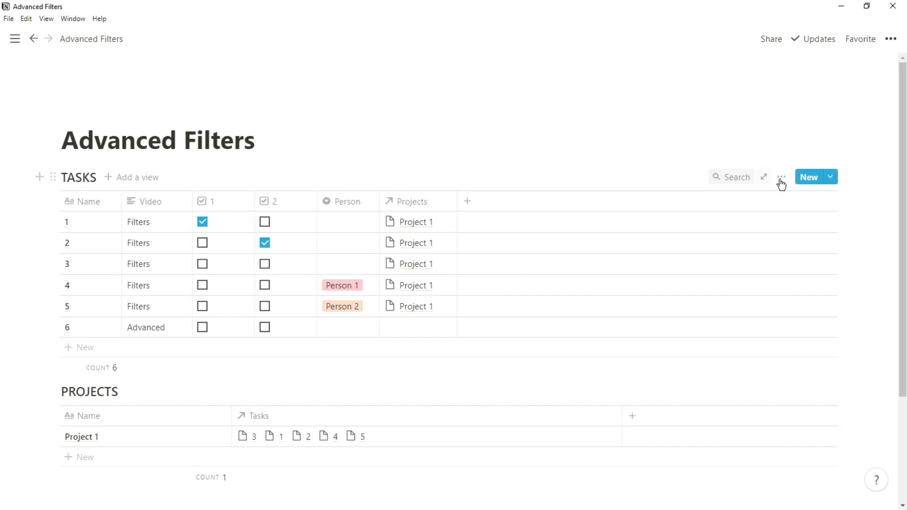
# Add a filter on the TASKS view where Video contains "F".
pyautogui.click(781, 177)
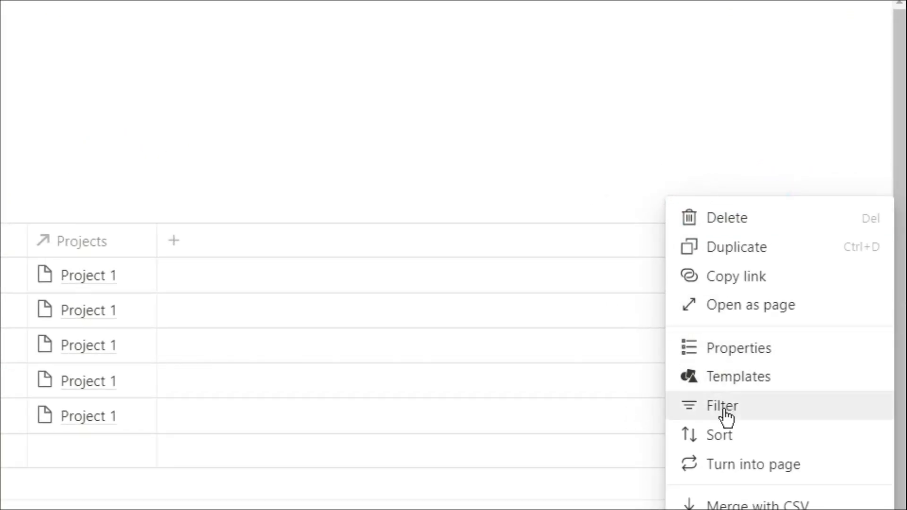
pyautogui.click(721, 406)
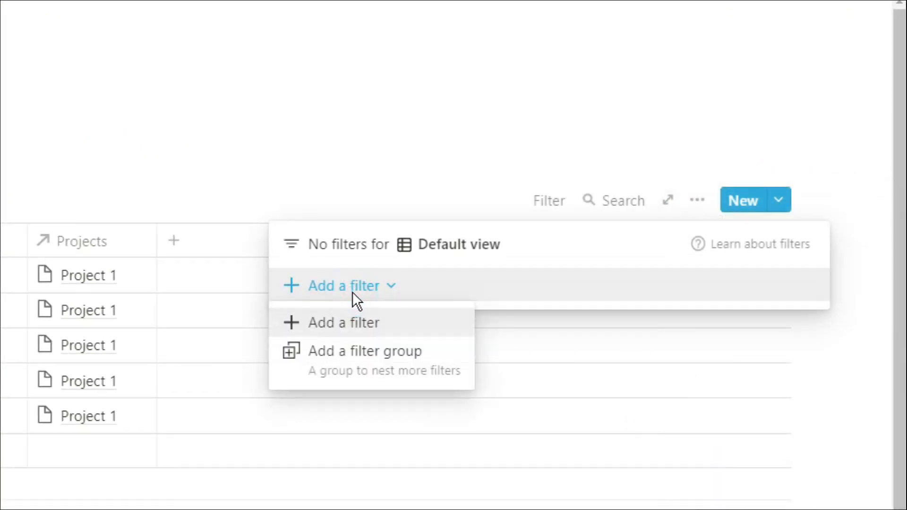
pyautogui.moveTo(404, 373)
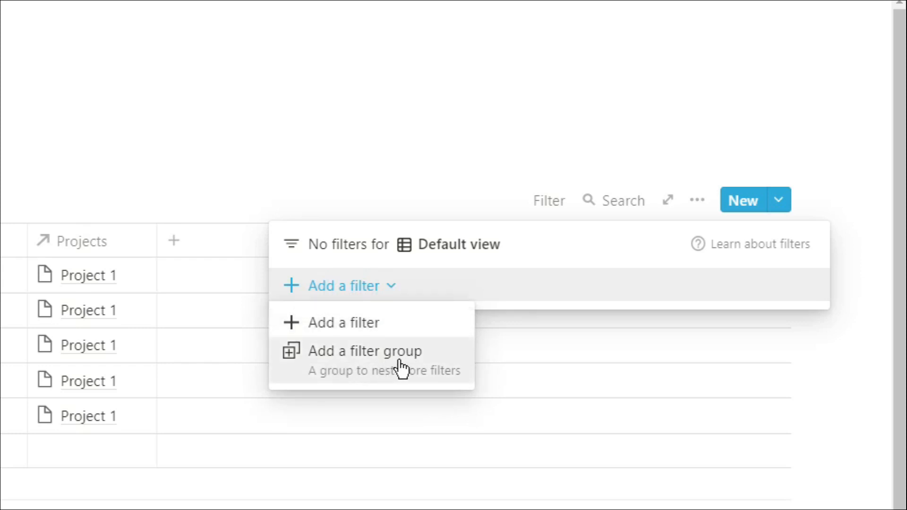
pyautogui.click(343, 323)
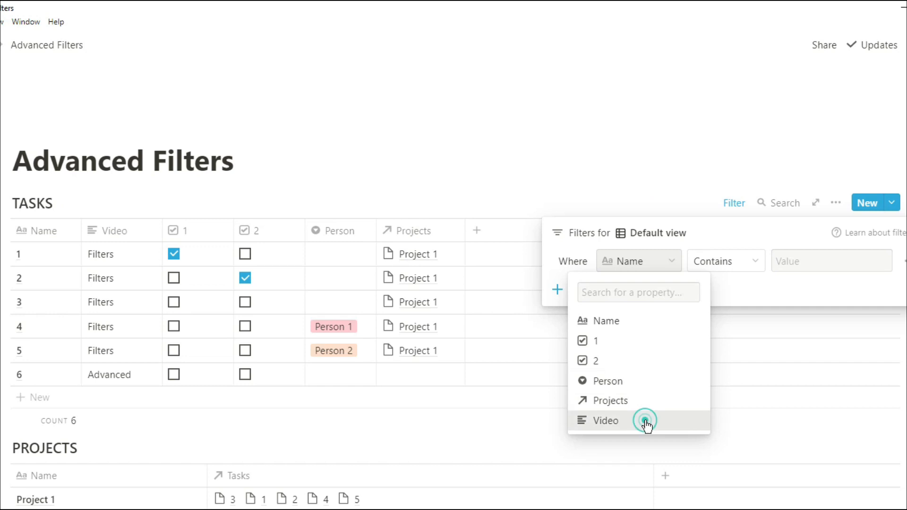
pyautogui.click(605, 422)
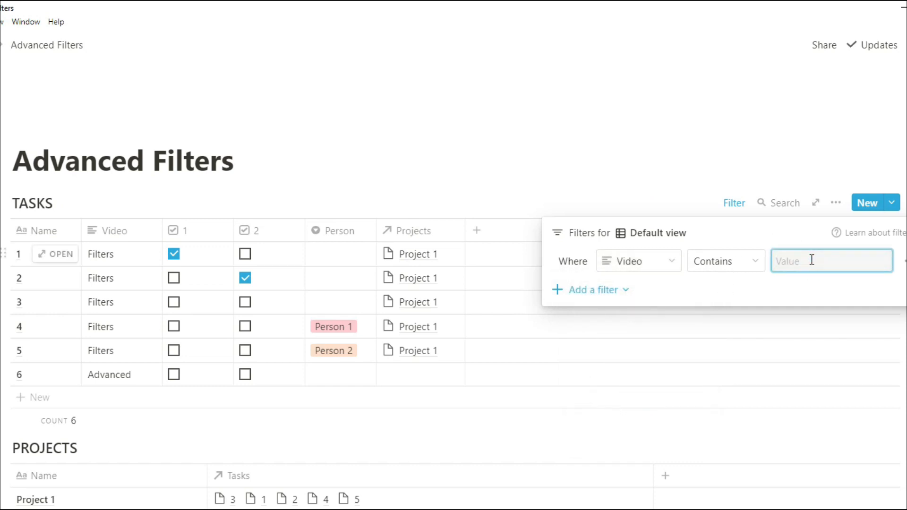
pyautogui.write('F')
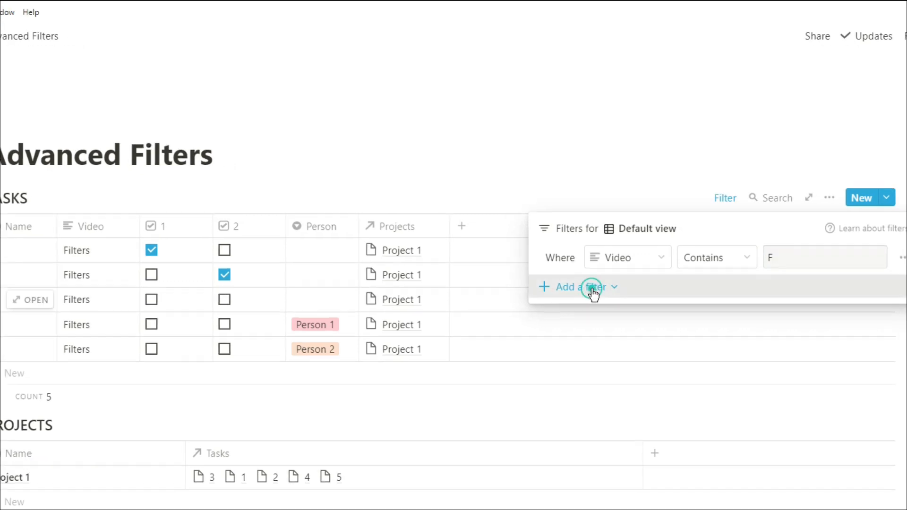
# Add a nested group requiring checkbox 1 is checked Or checkbox 2 is checked.
pyautogui.click(579, 287)
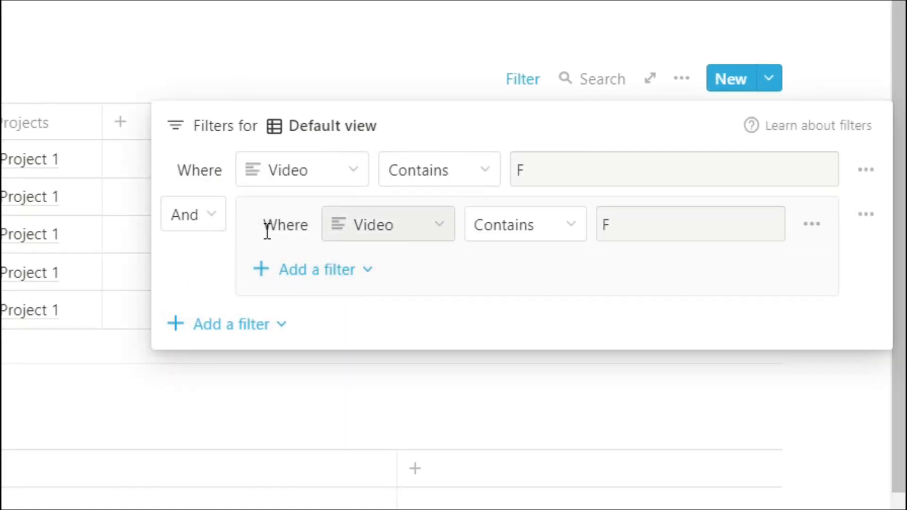
pyautogui.click(193, 214)
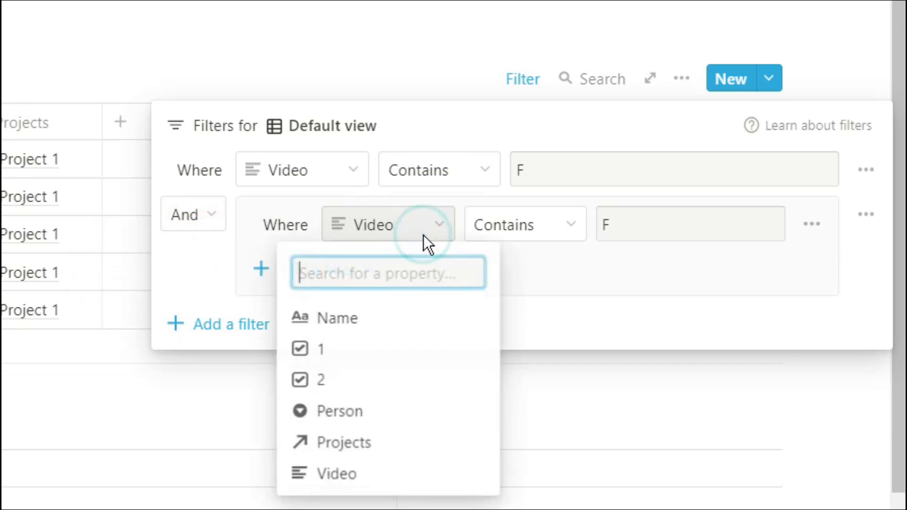
pyautogui.click(316, 350)
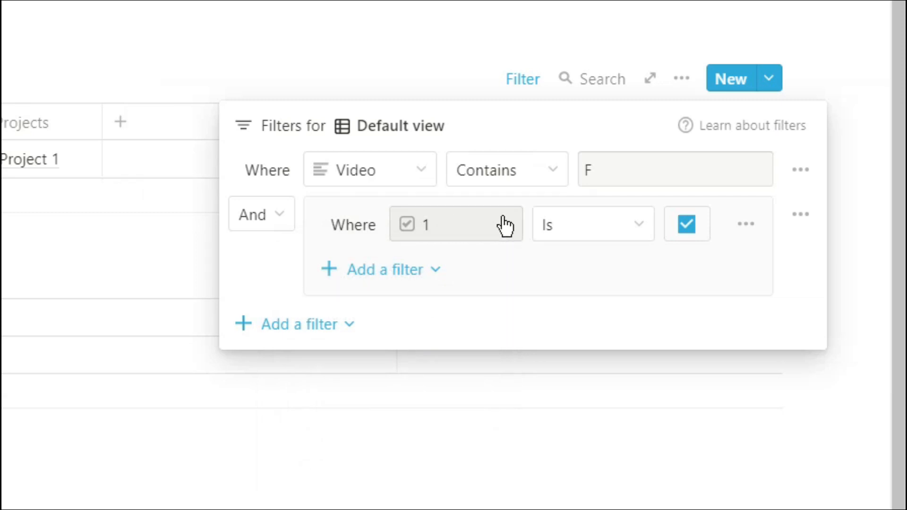
pyautogui.click(398, 270)
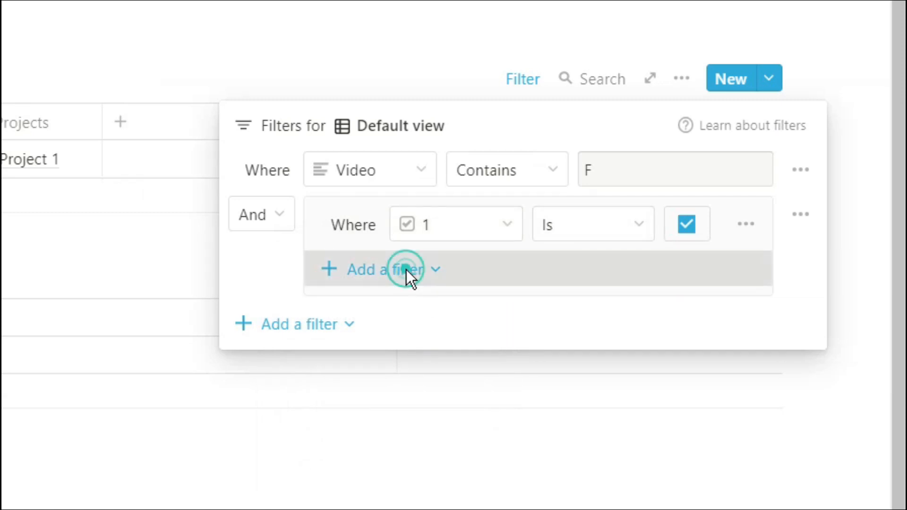
pyautogui.click(400, 269)
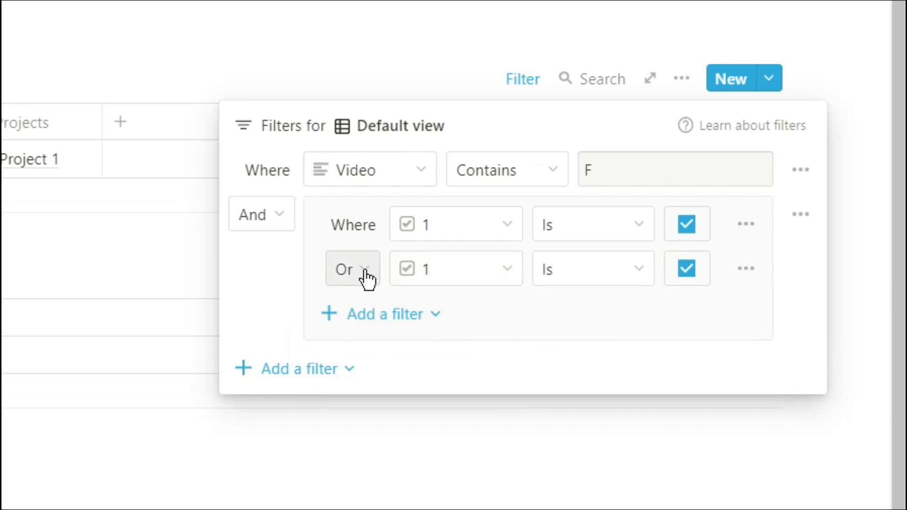
pyautogui.click(455, 268)
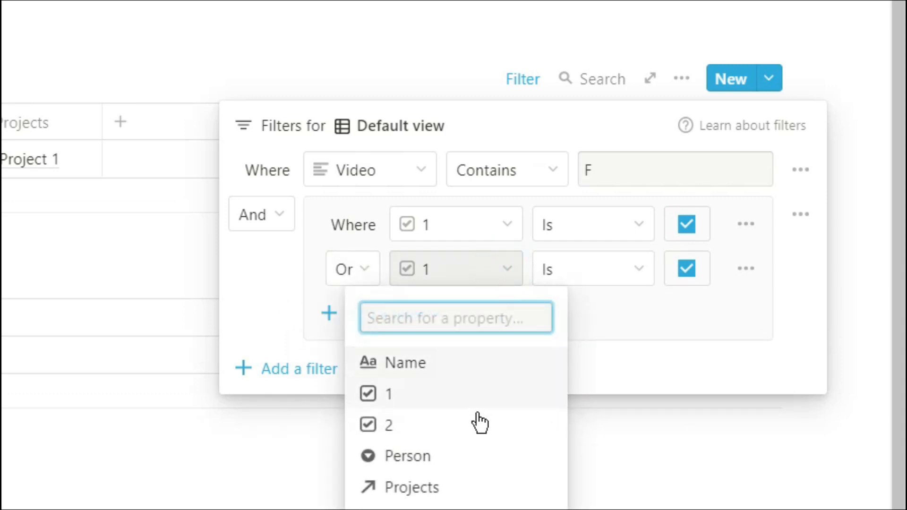
pyautogui.click(388, 425)
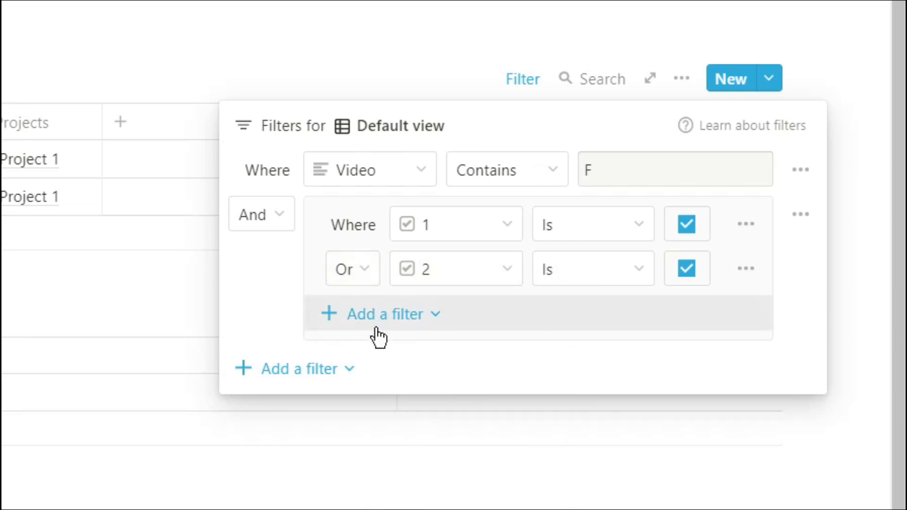
# Nest a sub-group matching Person 1 Or Person 2 and remove the duplicate condition.
pyautogui.click(384, 314)
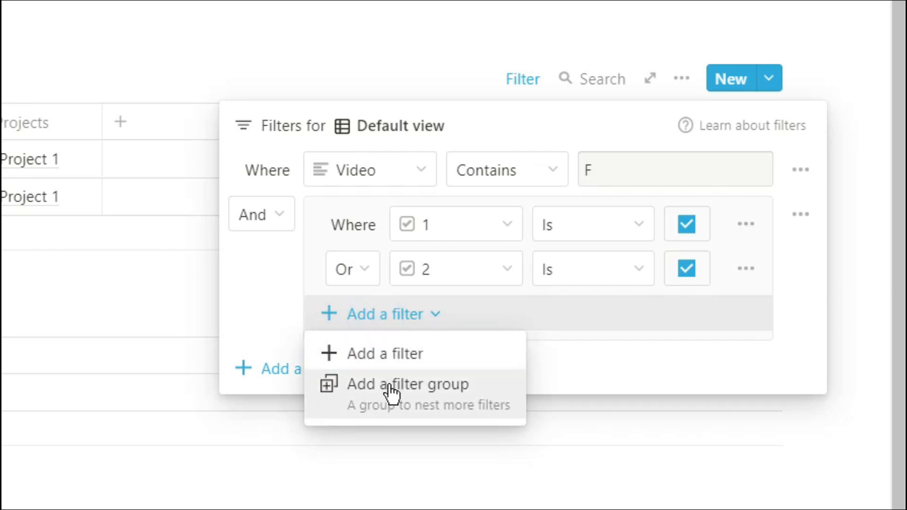
pyautogui.click(406, 384)
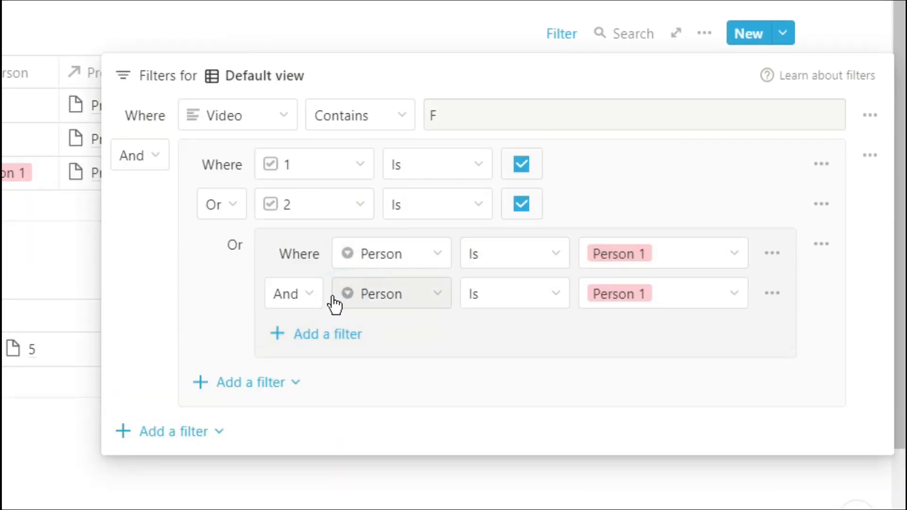
pyautogui.click(293, 292)
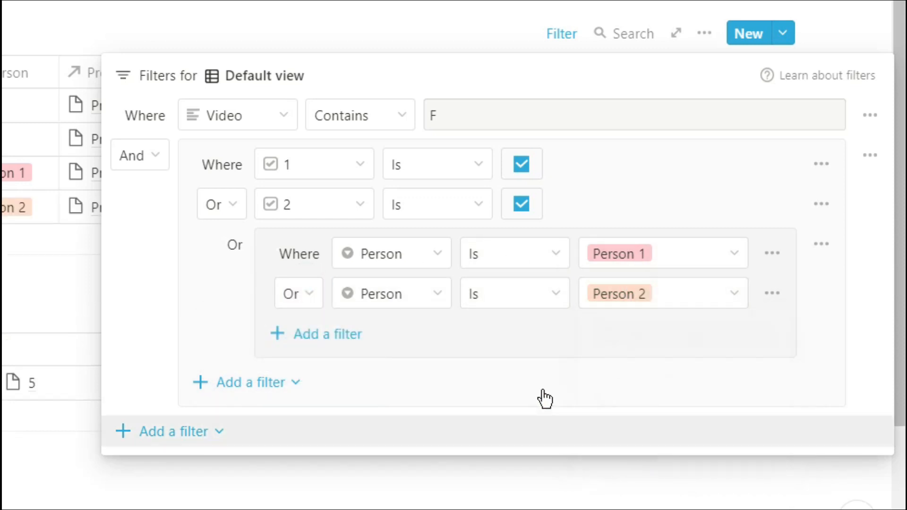
pyautogui.click(315, 334)
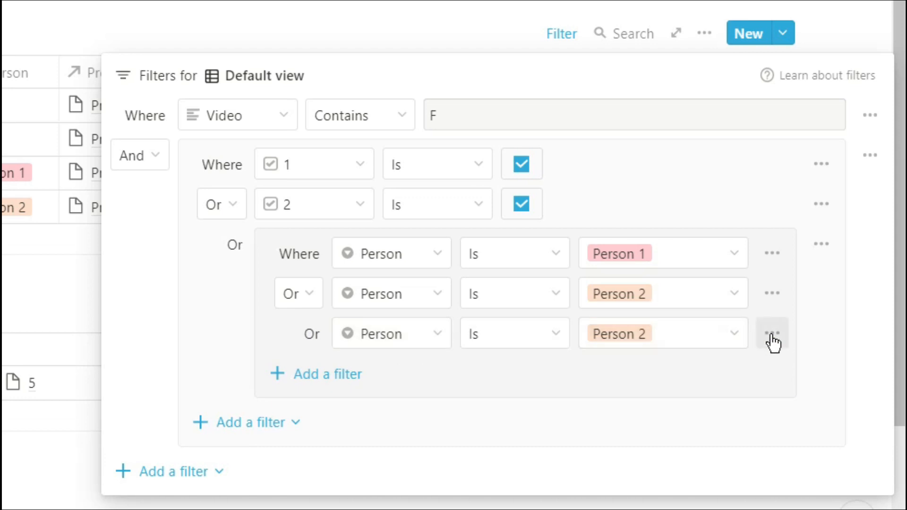
pyautogui.click(770, 333)
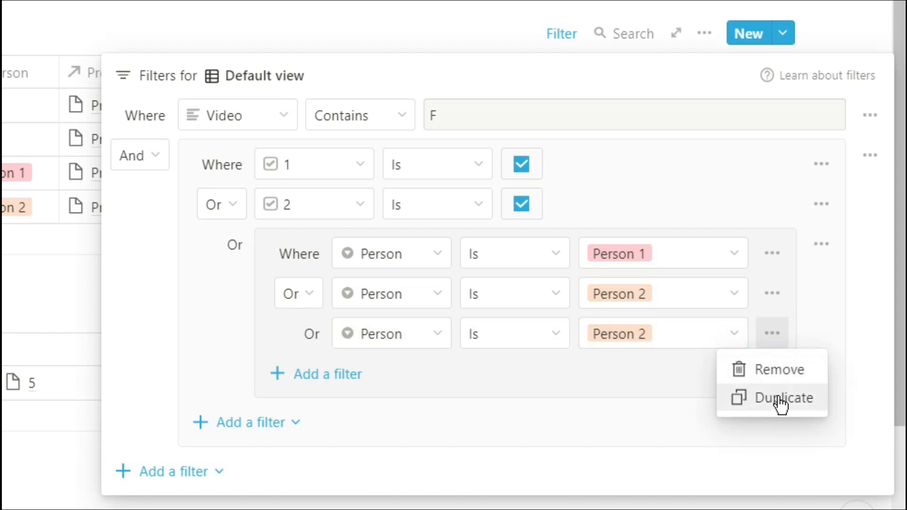
pyautogui.click(771, 370)
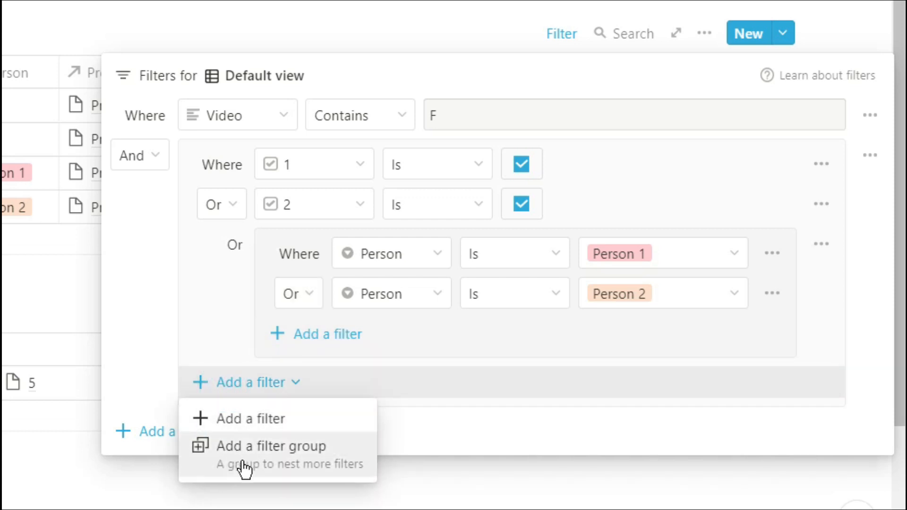
pyautogui.moveTo(246, 428)
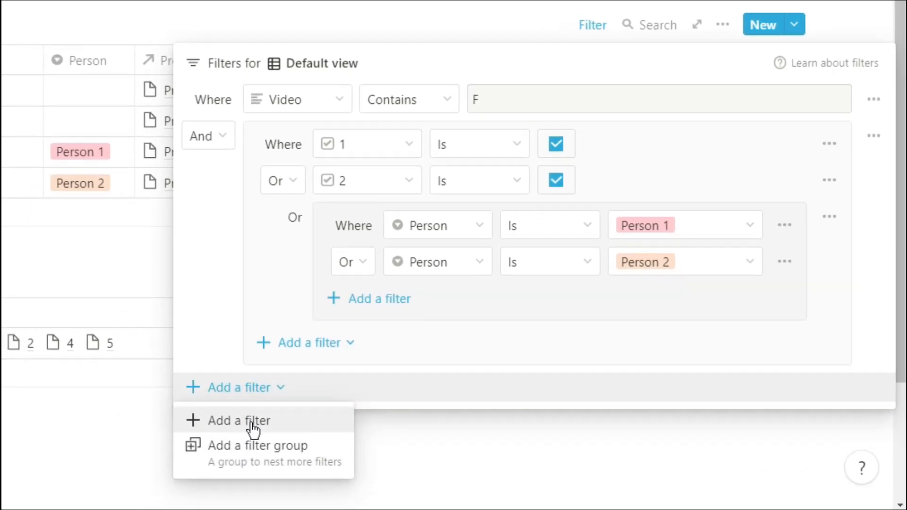
# Add a top-level condition requiring Projects to contain Project 1.
pyautogui.click(239, 420)
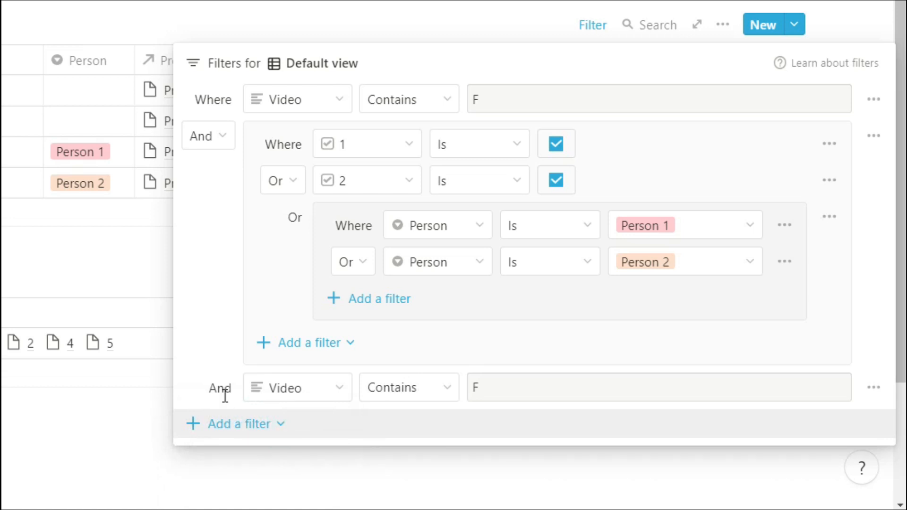
pyautogui.moveTo(210, 161)
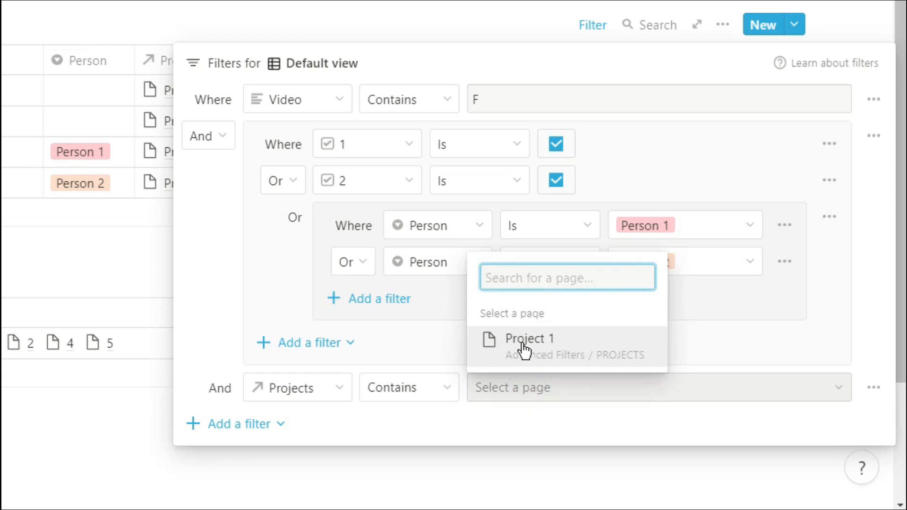
pyautogui.click(530, 338)
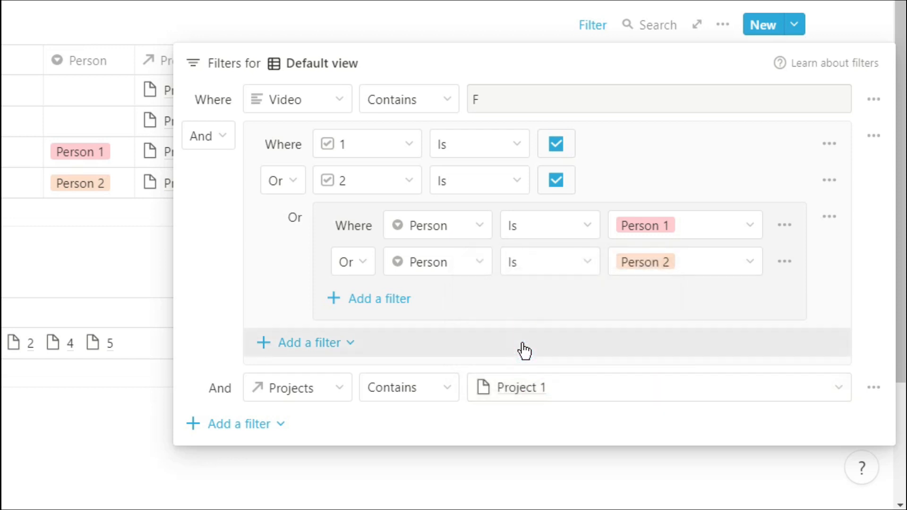
pyautogui.moveTo(129, 278)
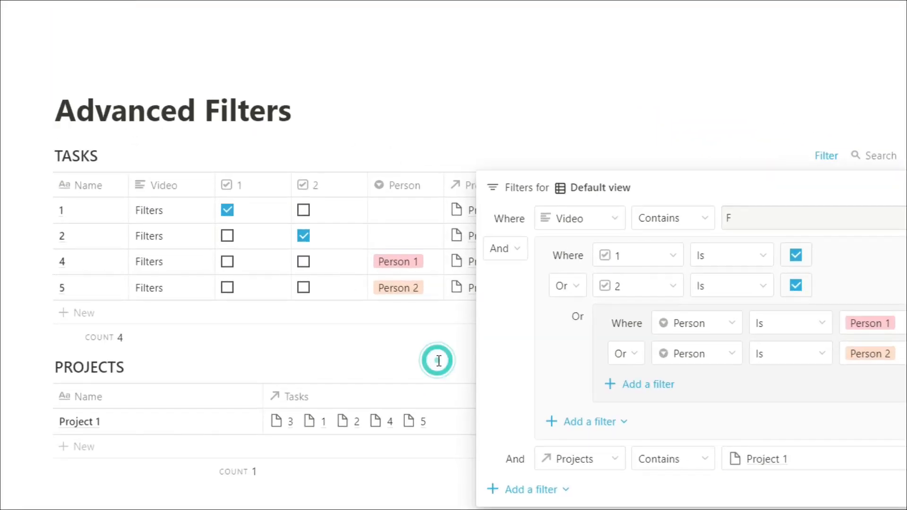
# Close the filter popup and unlink task 5 from Project 1, leaving rows 1, 2 and 4.
pyautogui.click(437, 361)
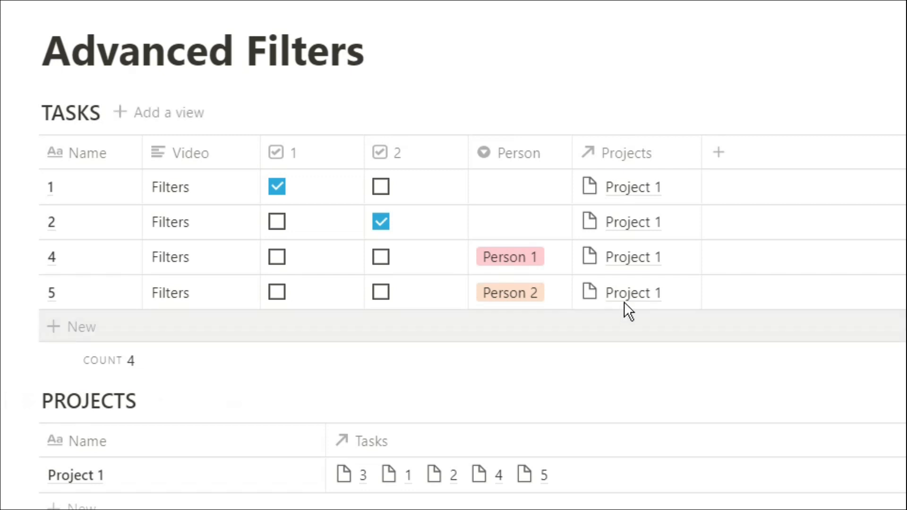
pyautogui.moveTo(640, 300)
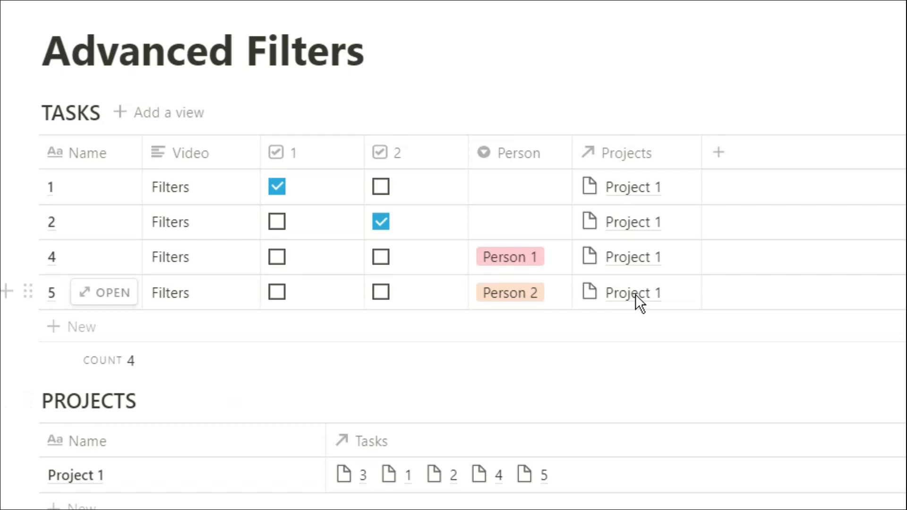
pyautogui.moveTo(653, 304)
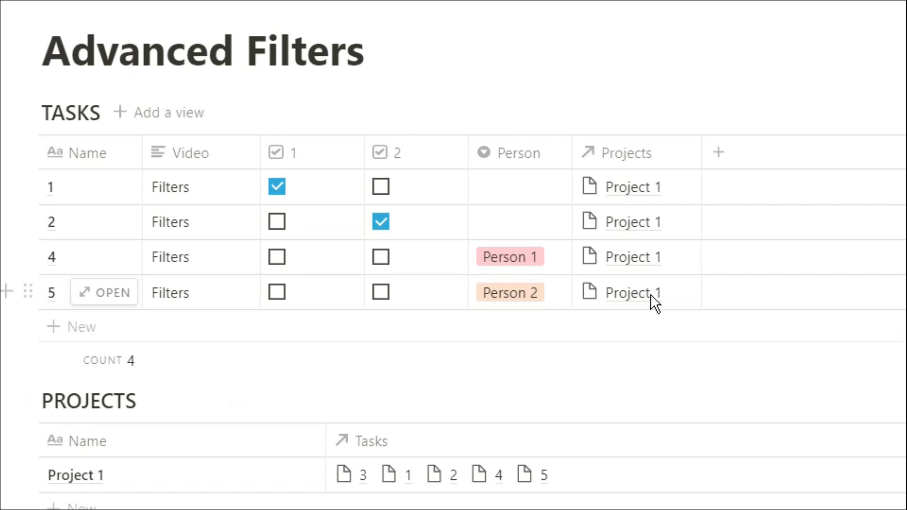
pyautogui.click(633, 292)
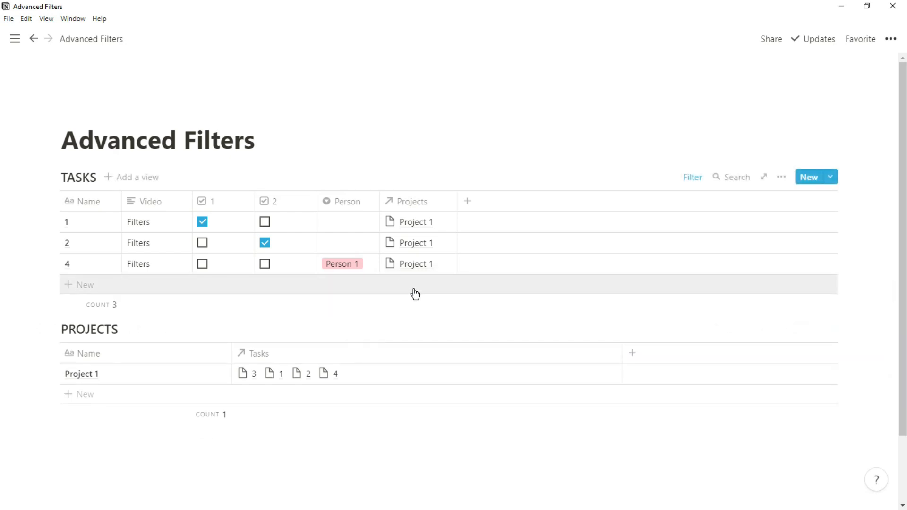
# Add a new row inheriting Video F, checkbox 1 and Project 1, then reopen Filter.
pyautogui.click(83, 285)
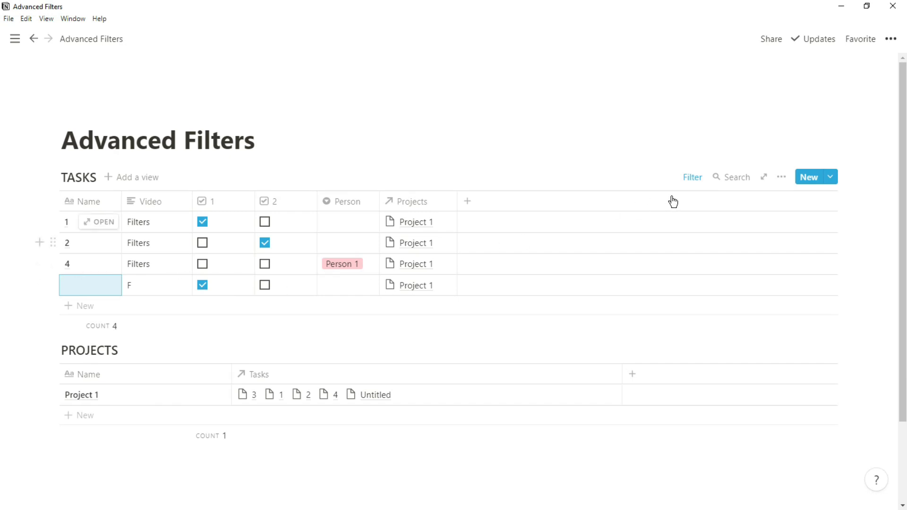
pyautogui.click(691, 178)
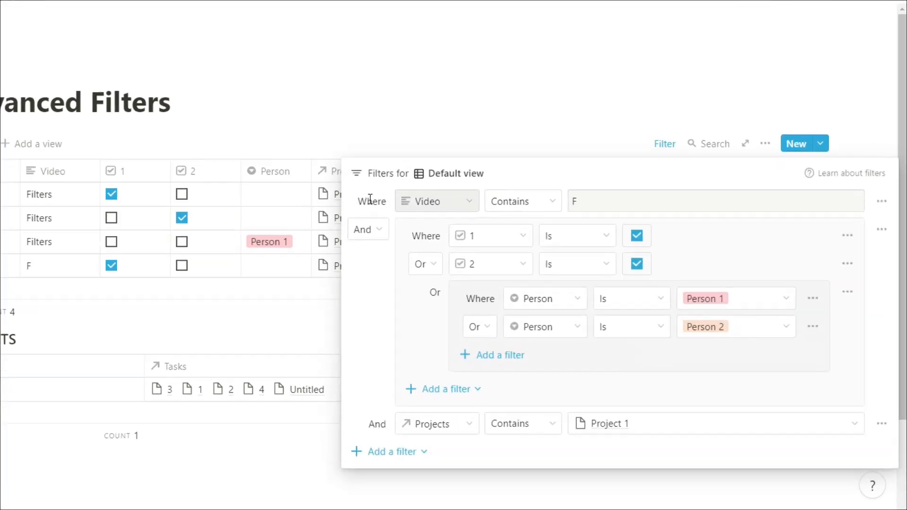